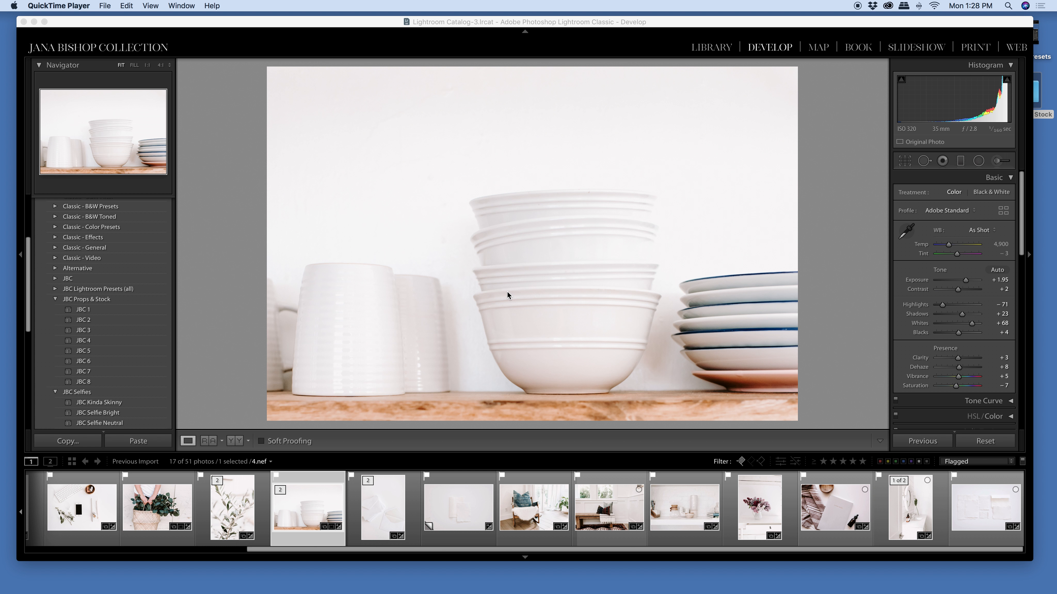
mouse_move(724, 23)
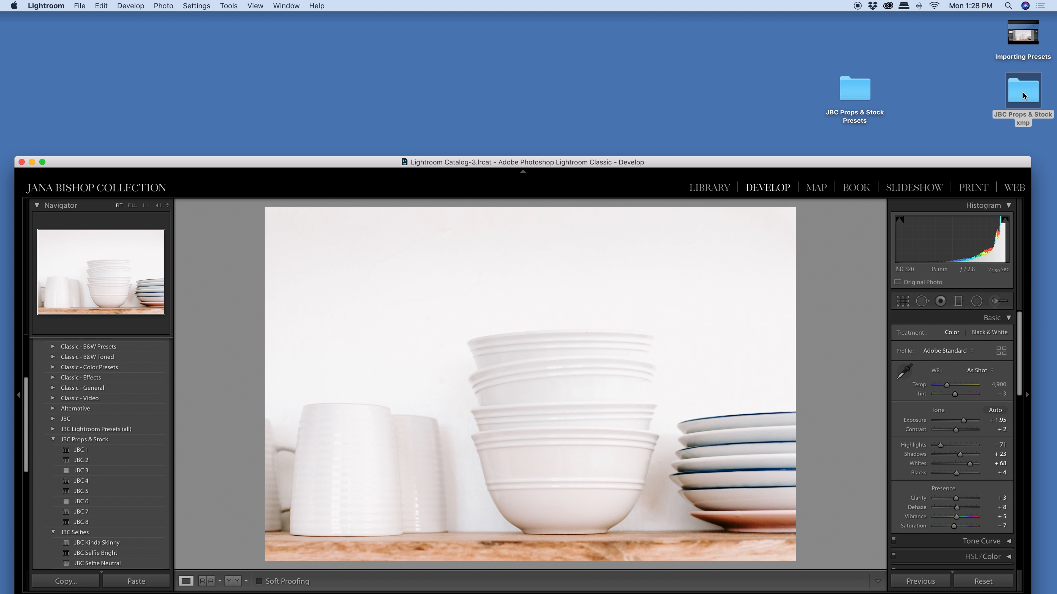
Select and copy all eight JBC .xmp files in the JBC Props & Stock xmp folder
double_click(1022, 92)
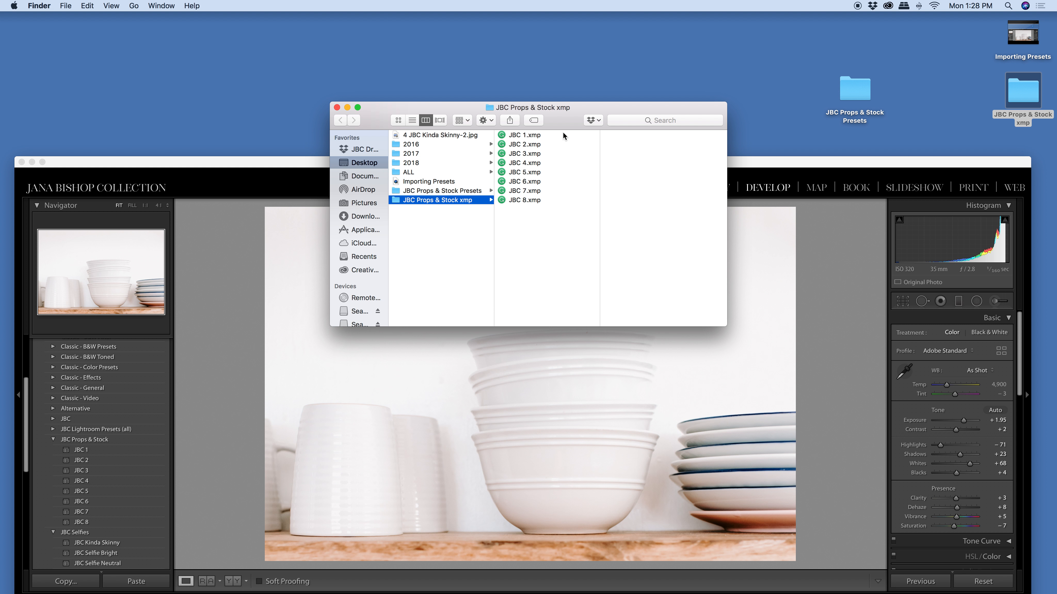
key("cmd+a")
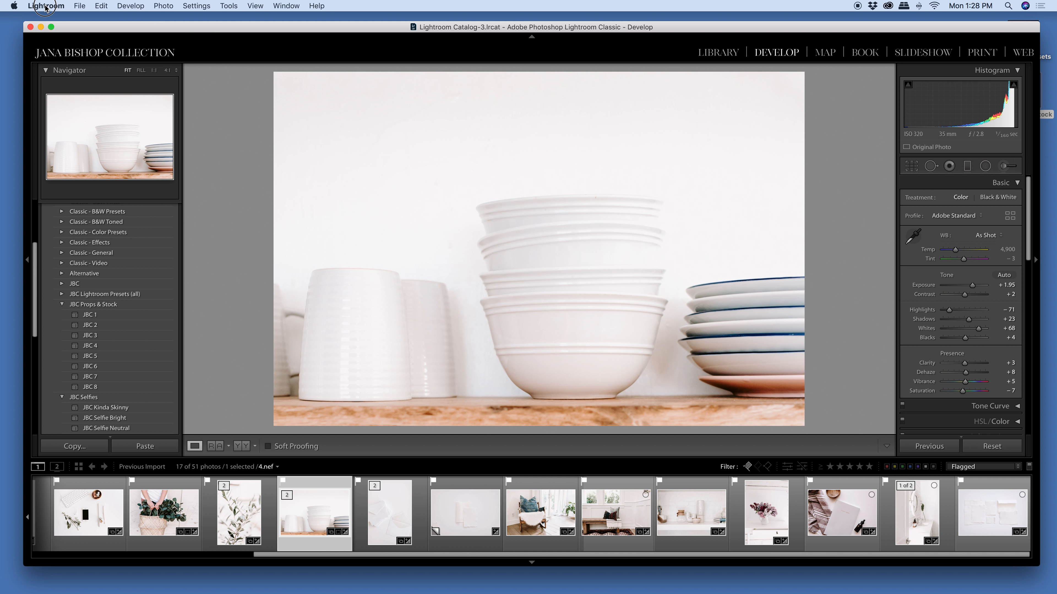
From Lightroom Preferences > Presets, reveal the Lightroom presets folder in Finder
left_click(46, 5)
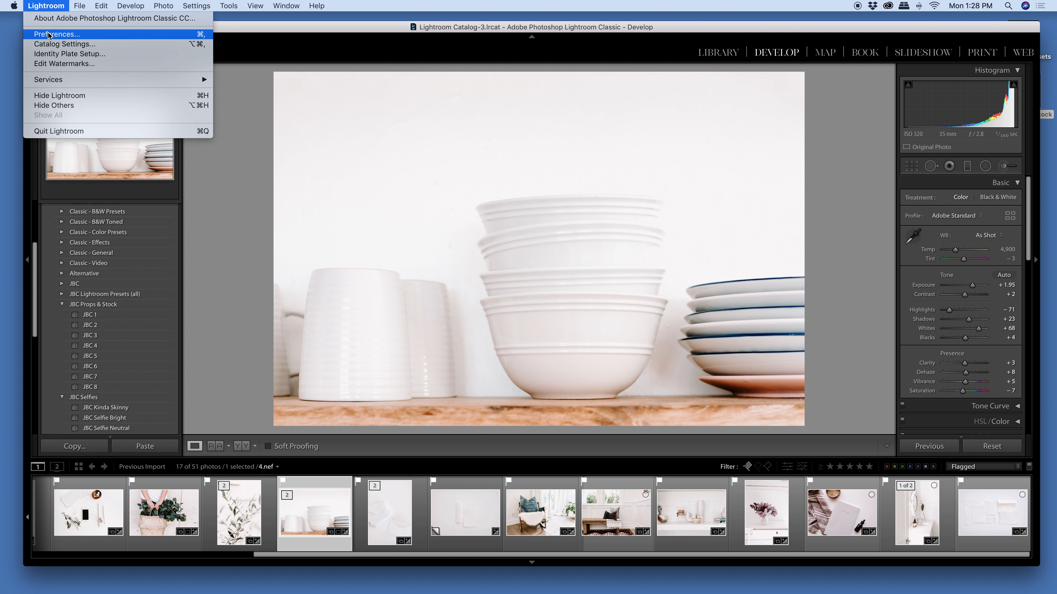
left_click(56, 34)
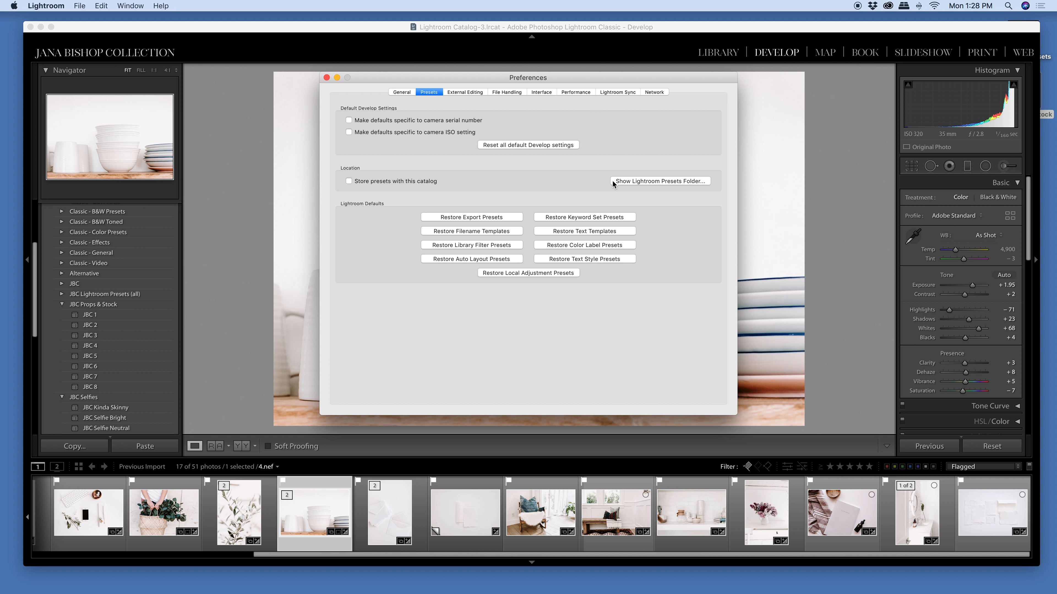
left_click(660, 181)
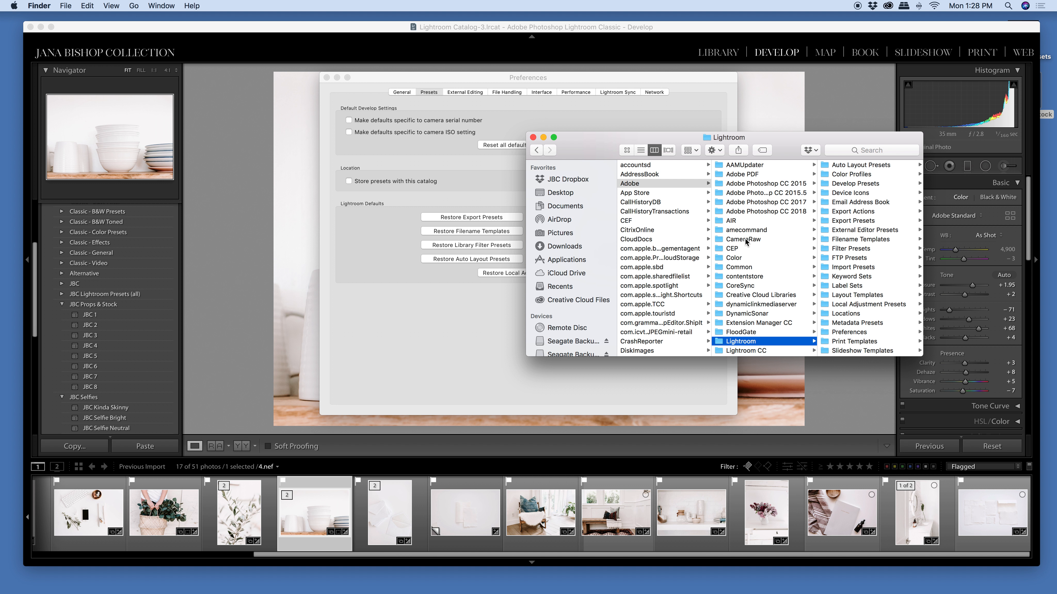
Paste the eight presets into CameraRaw > Settings and close the Finder window
left_click(743, 239)
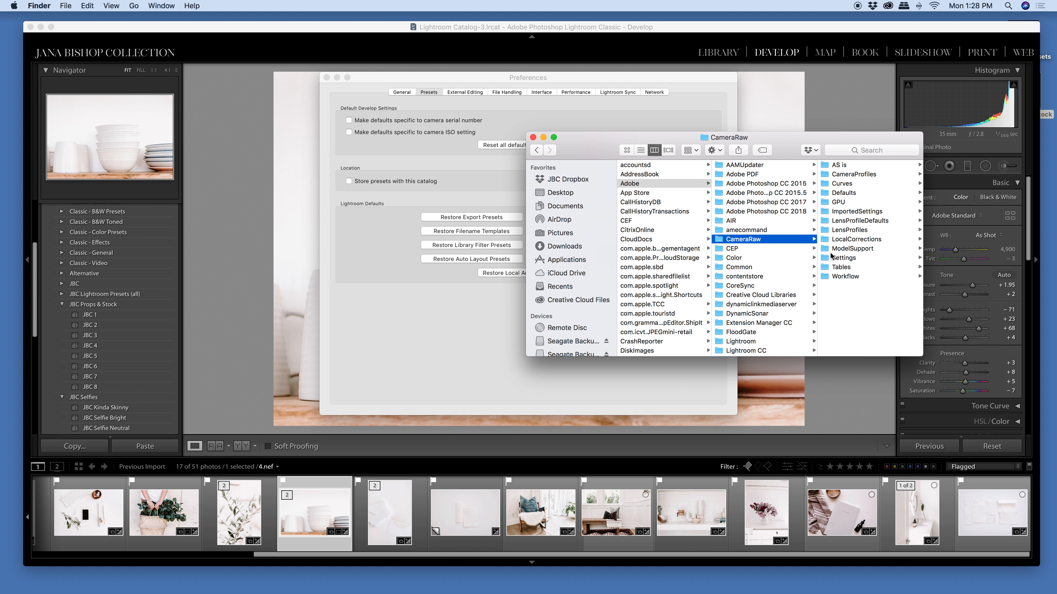
left_click(843, 257)
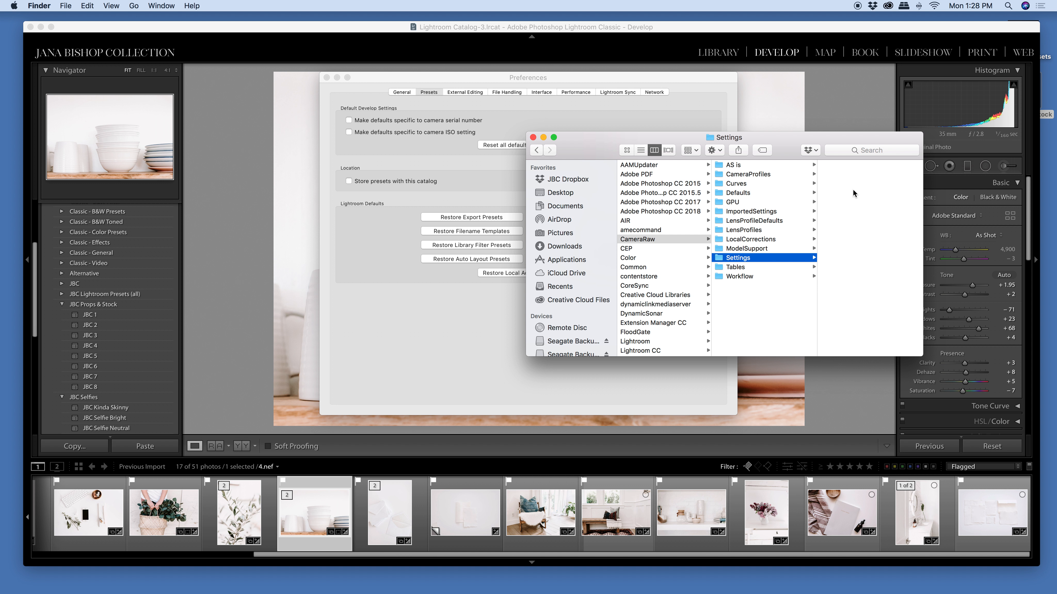
right_click(854, 193)
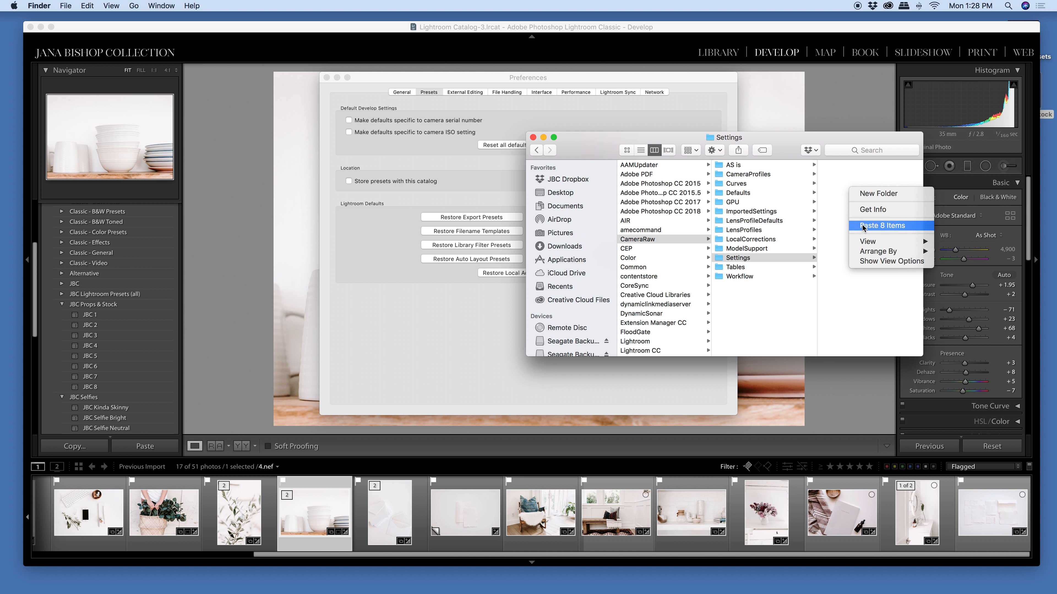
left_click(884, 225)
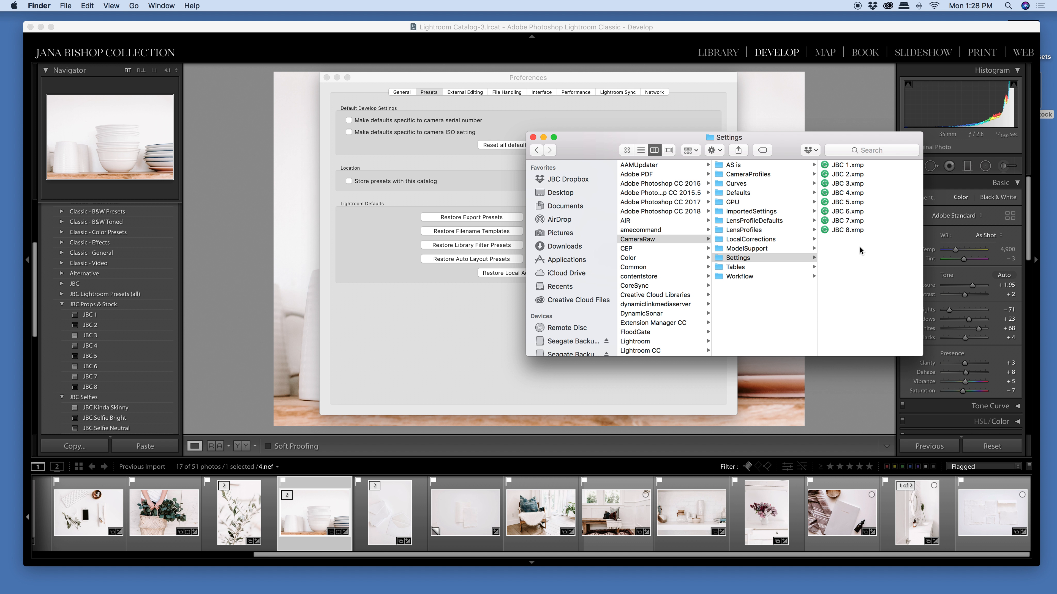
mouse_move(859, 251)
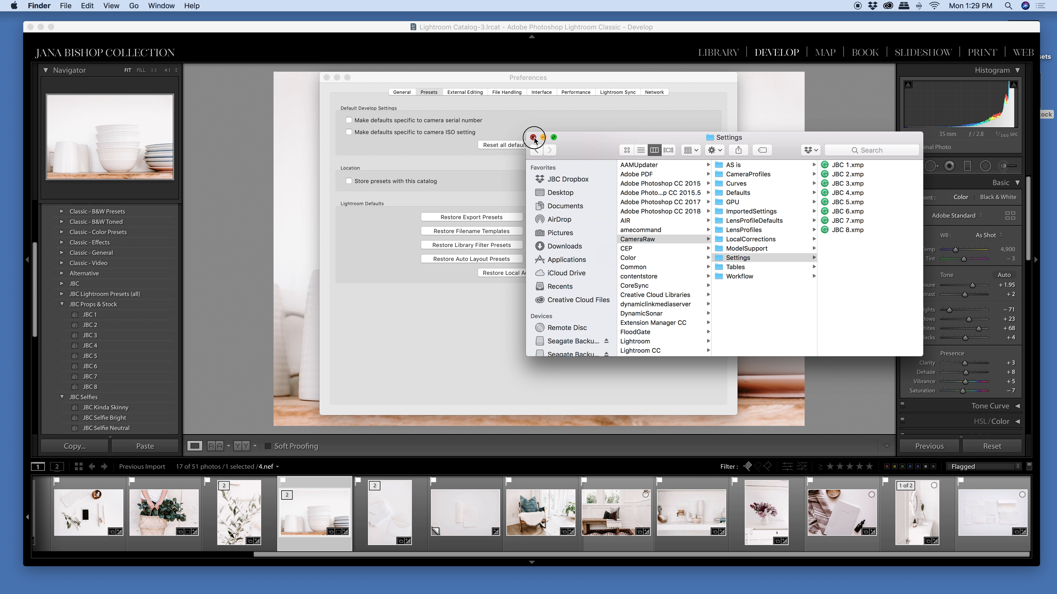
left_click(533, 137)
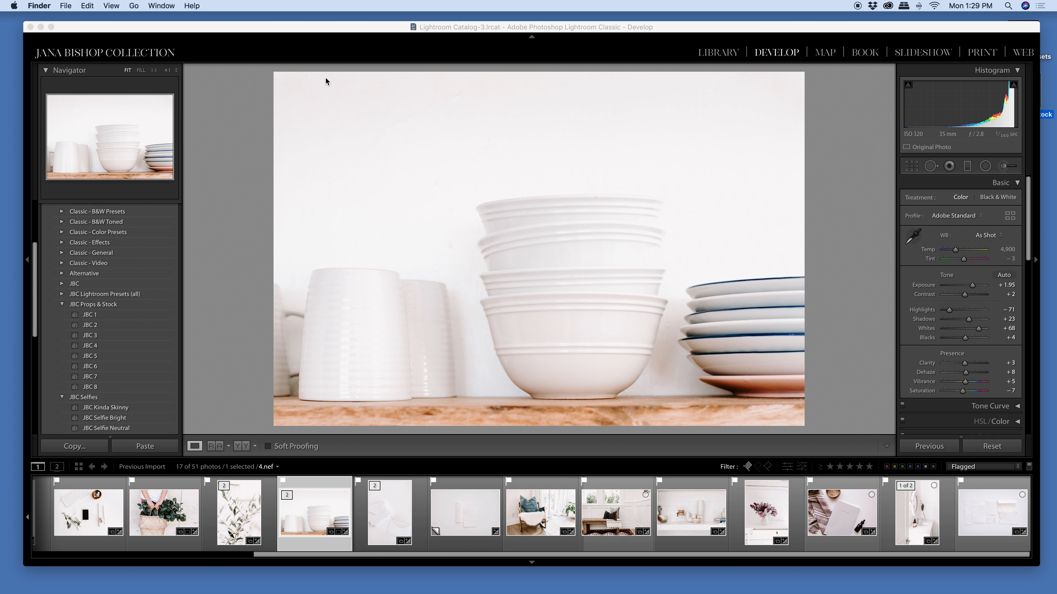